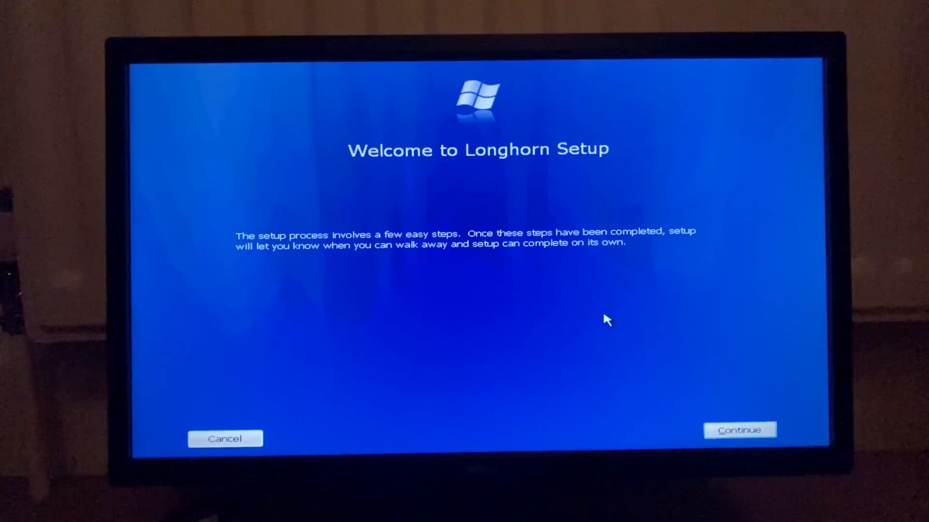
mouse_move(600, 247)
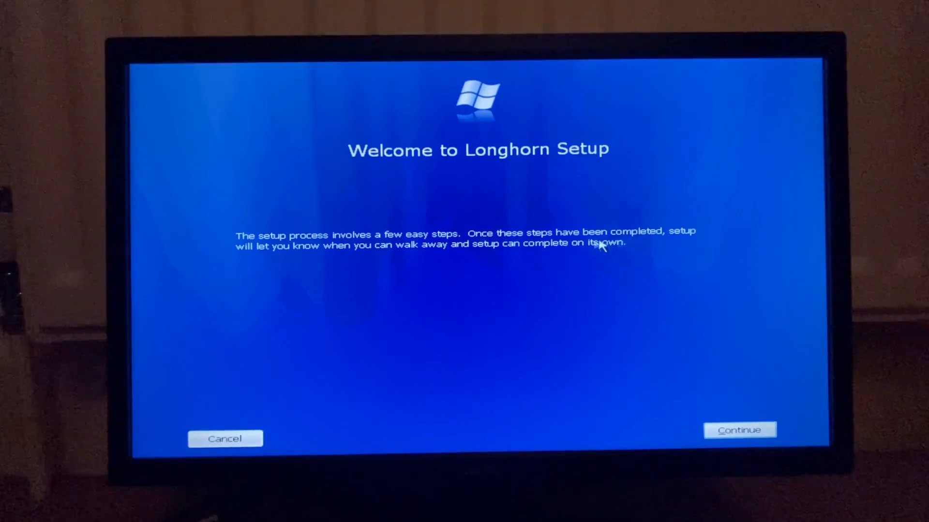
mouse_move(516, 305)
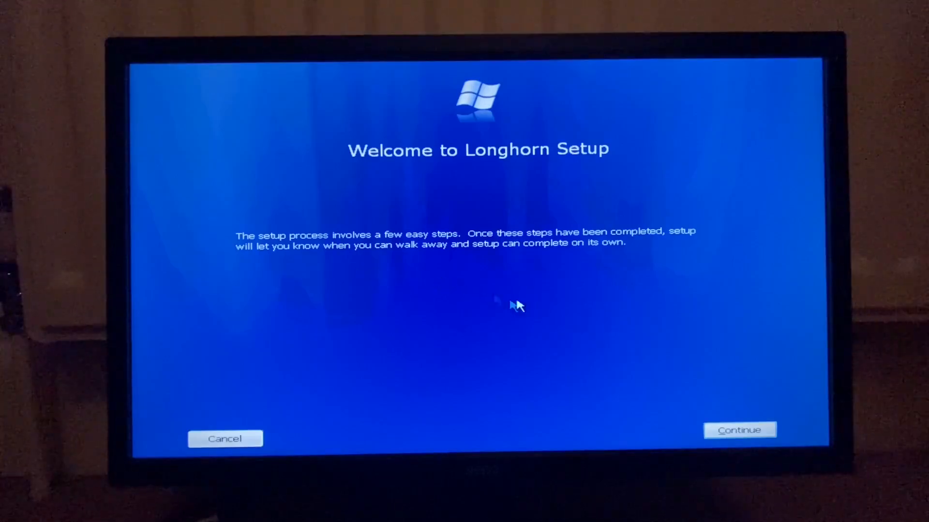
Step: Continue past the Welcome to Longhorn Setup screen to product key entry
left_click(738, 429)
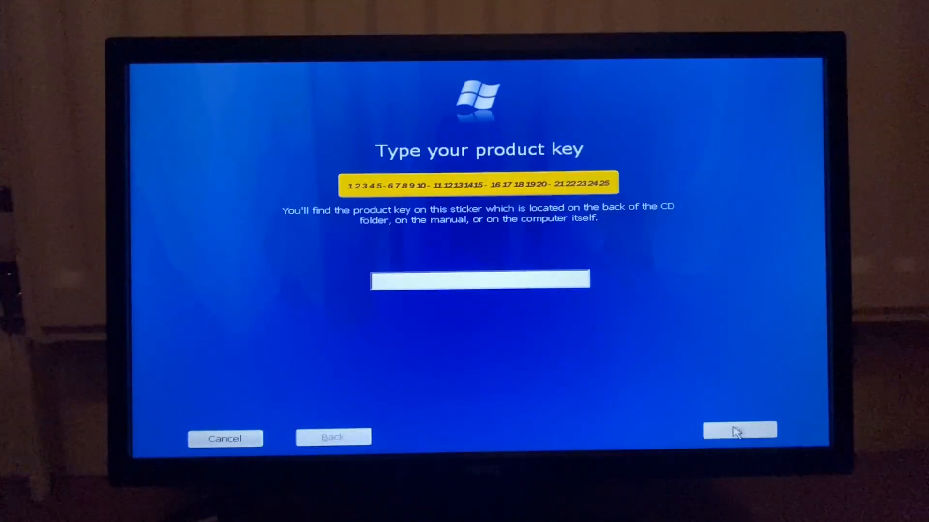
Step: Submit the empty product key, begin cancelling setup, then answer No to stay in setup
left_click(739, 431)
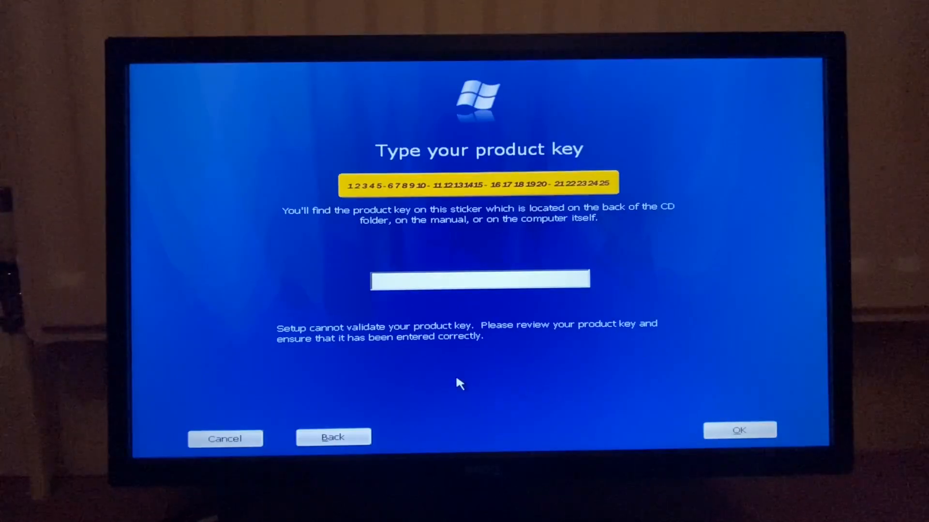
left_click(224, 439)
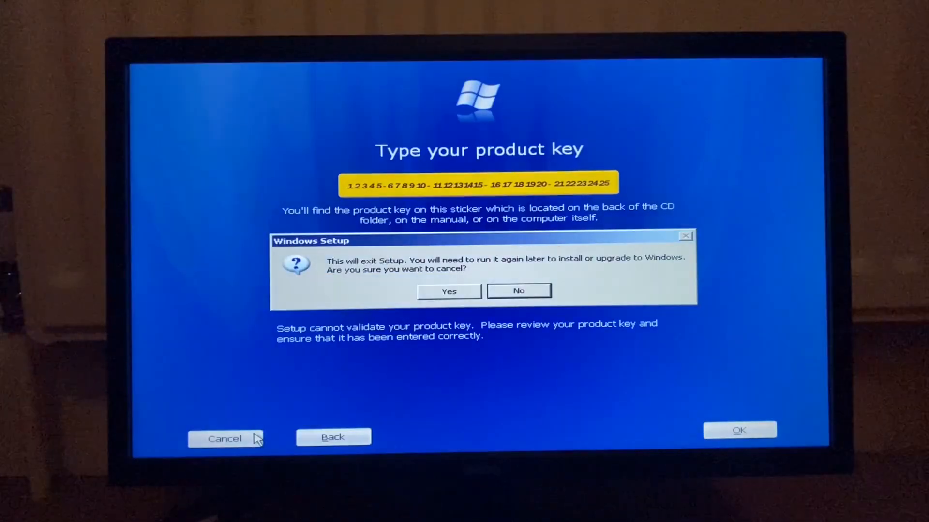
left_click(517, 291)
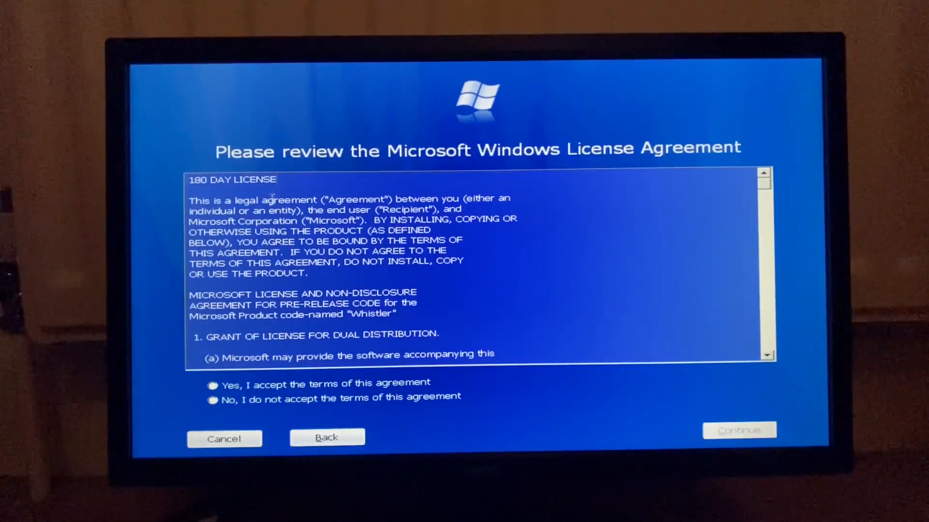
Step: Accept the license agreement with 'Yes, I accept' and proceed to the install destination
left_click(212, 383)
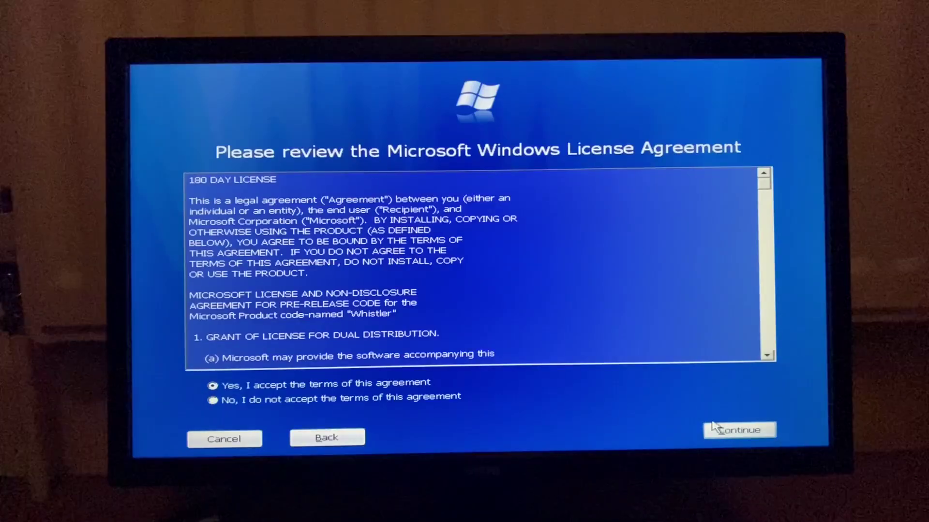
left_click(738, 429)
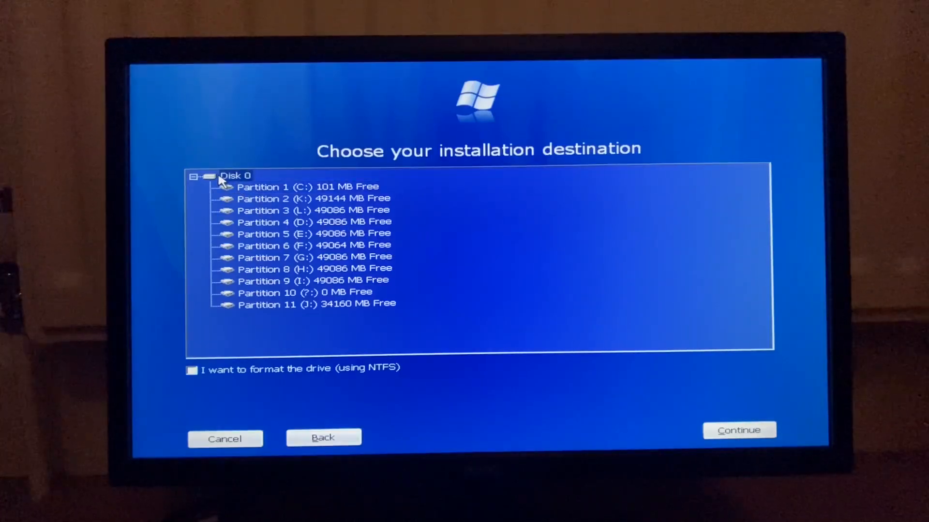
Step: Choose NTFS drive formatting, keep the suggested computer name, and begin file copying
left_click(191, 371)
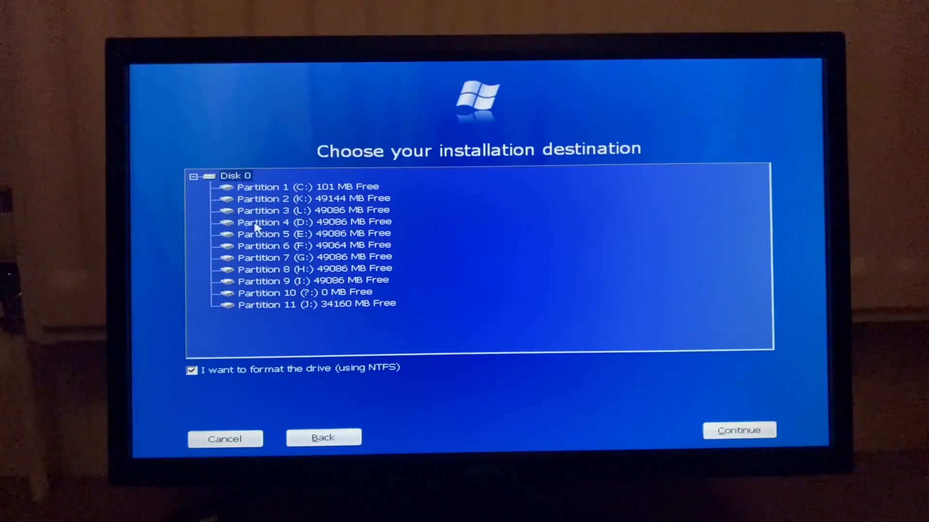
left_click(738, 429)
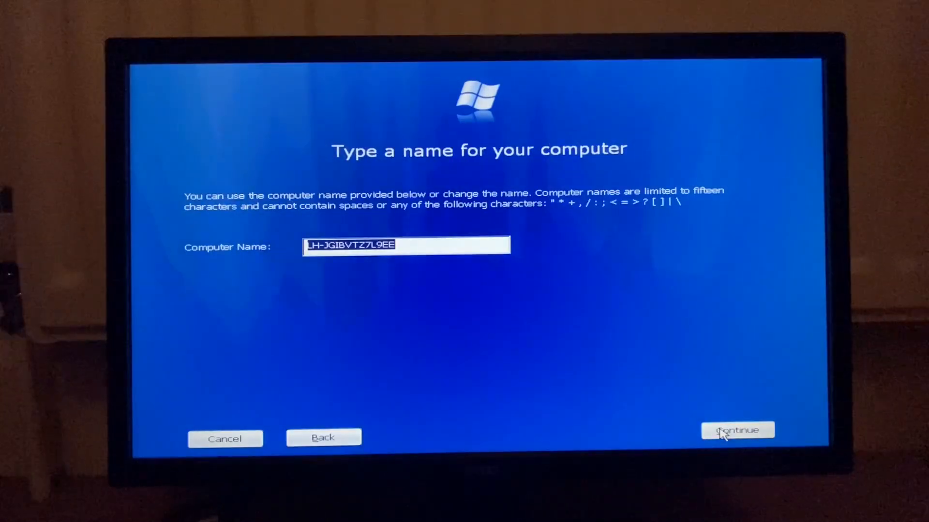
mouse_move(456, 286)
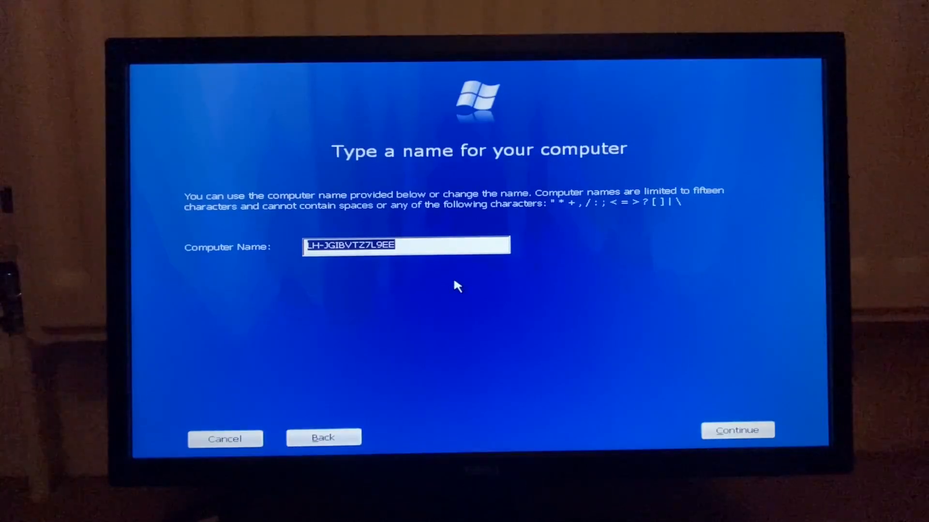
left_click(737, 430)
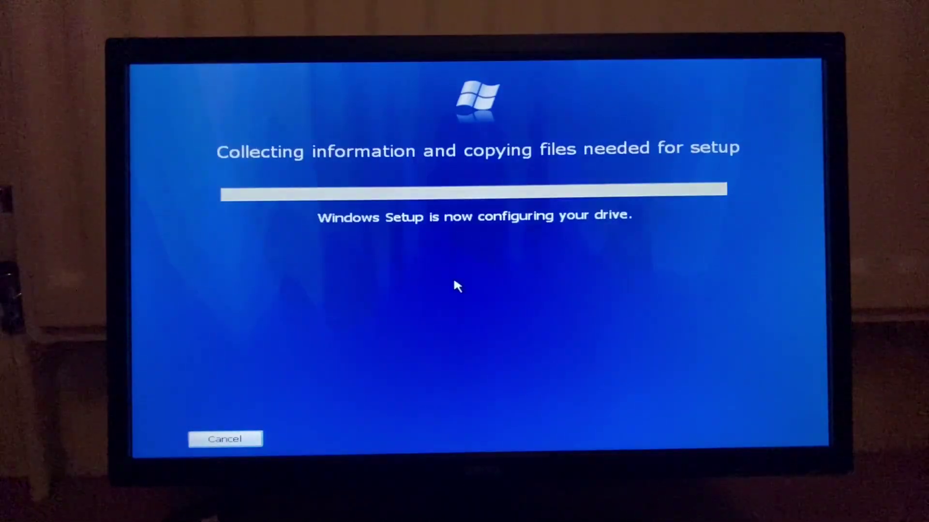
mouse_move(450, 283)
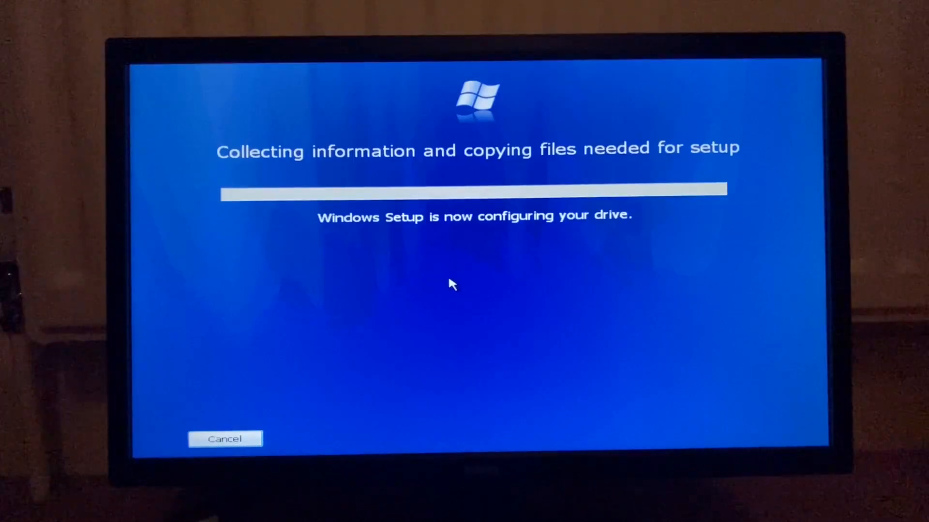
mouse_move(430, 281)
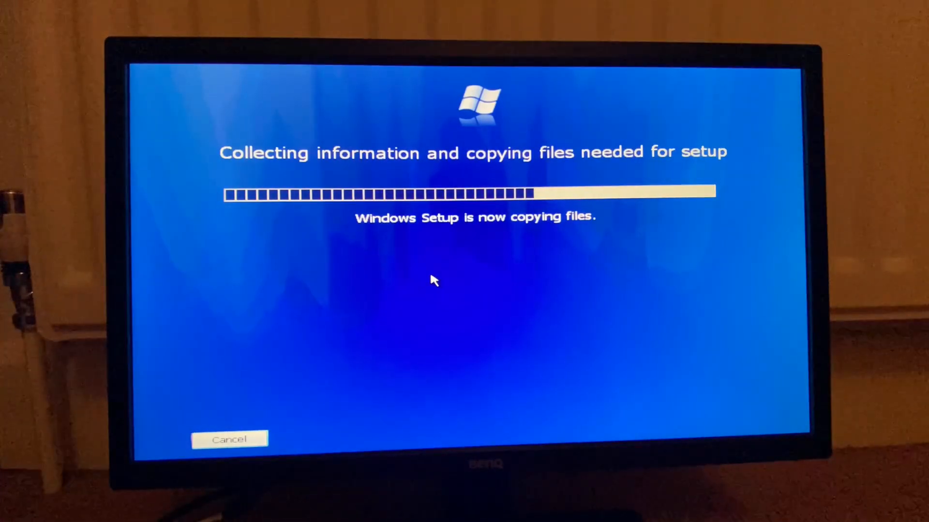
mouse_move(387, 78)
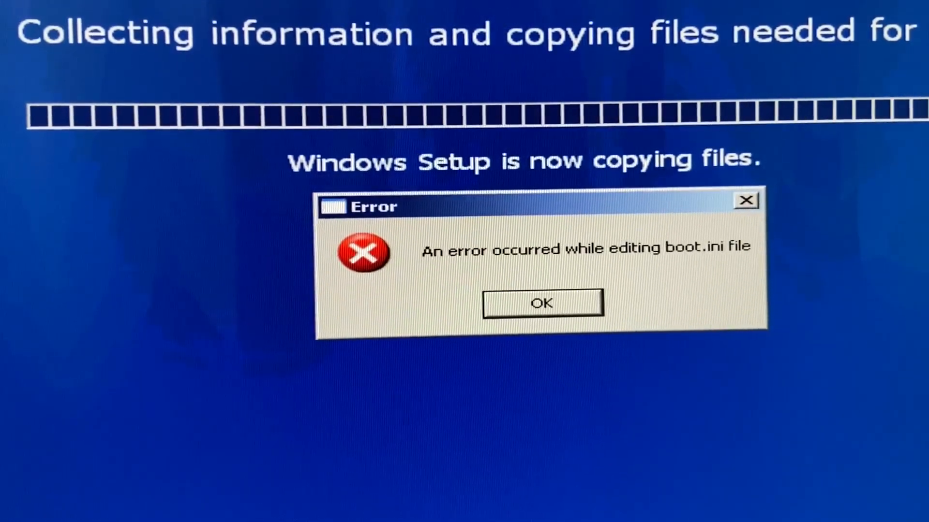
Step: Acknowledge the boot.ini editing error so setup cancels and undoes its changes
left_click(542, 303)
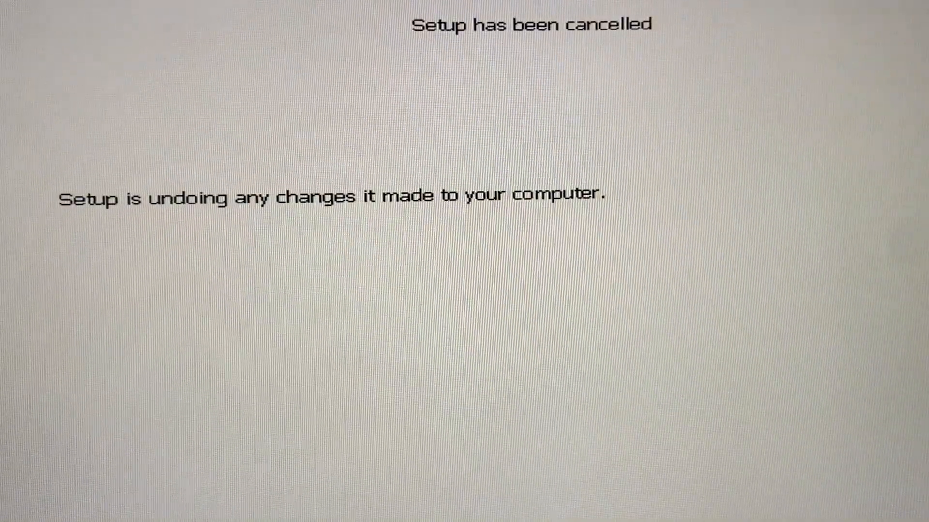